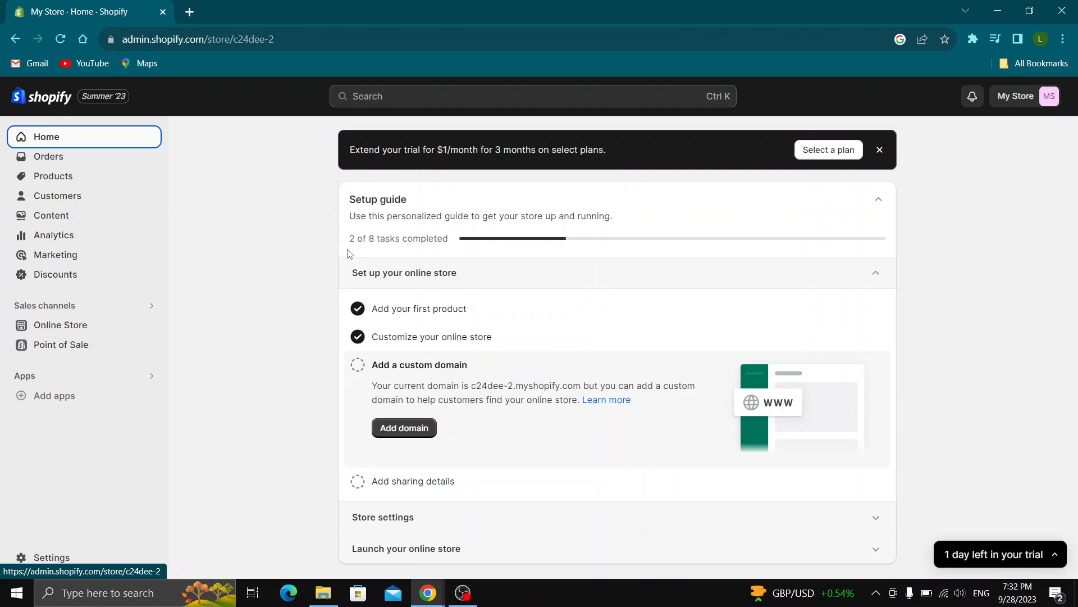
pyautogui.moveTo(81, 559)
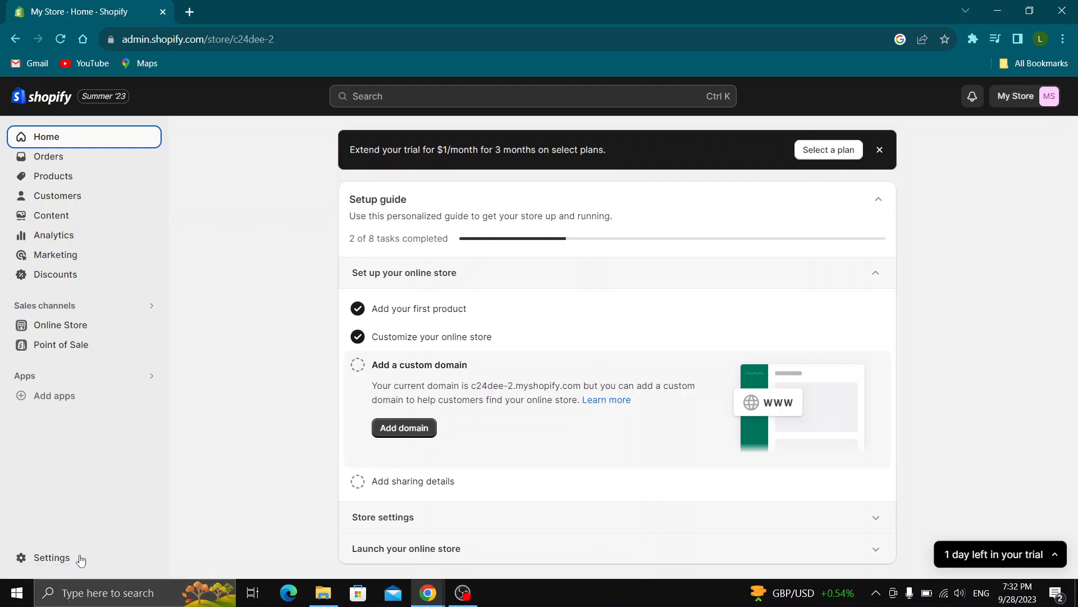
pyautogui.moveTo(87, 528)
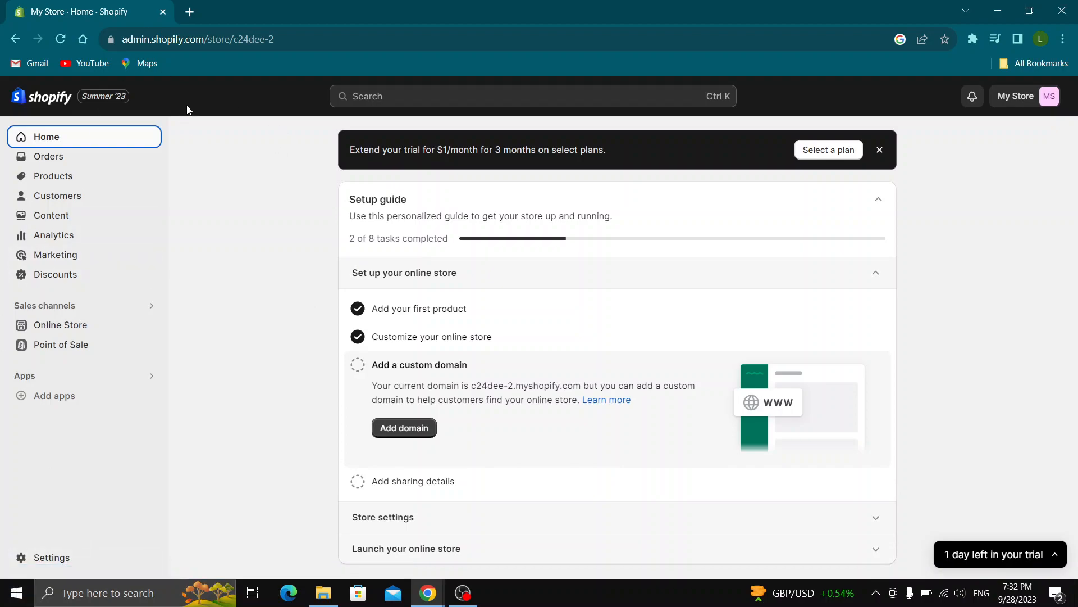
pyautogui.moveTo(248, 210)
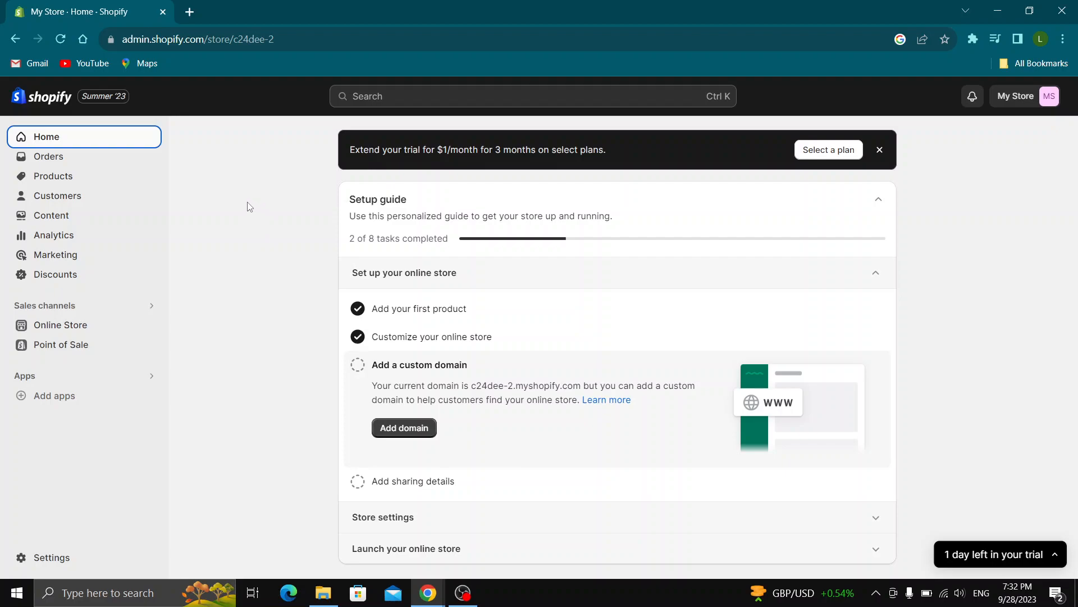
pyautogui.moveTo(234, 183)
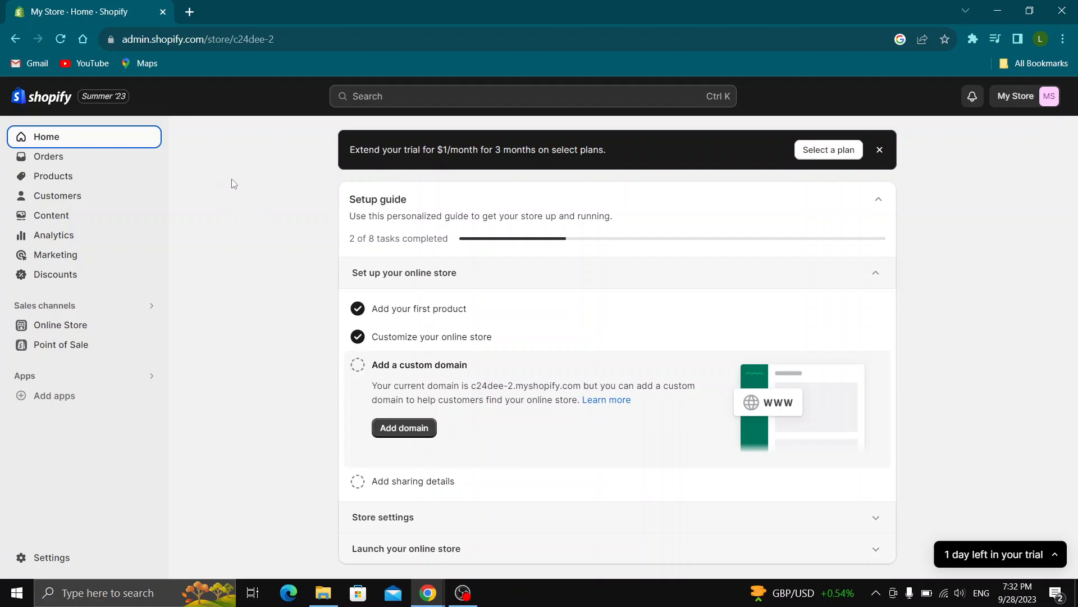
pyautogui.moveTo(265, 238)
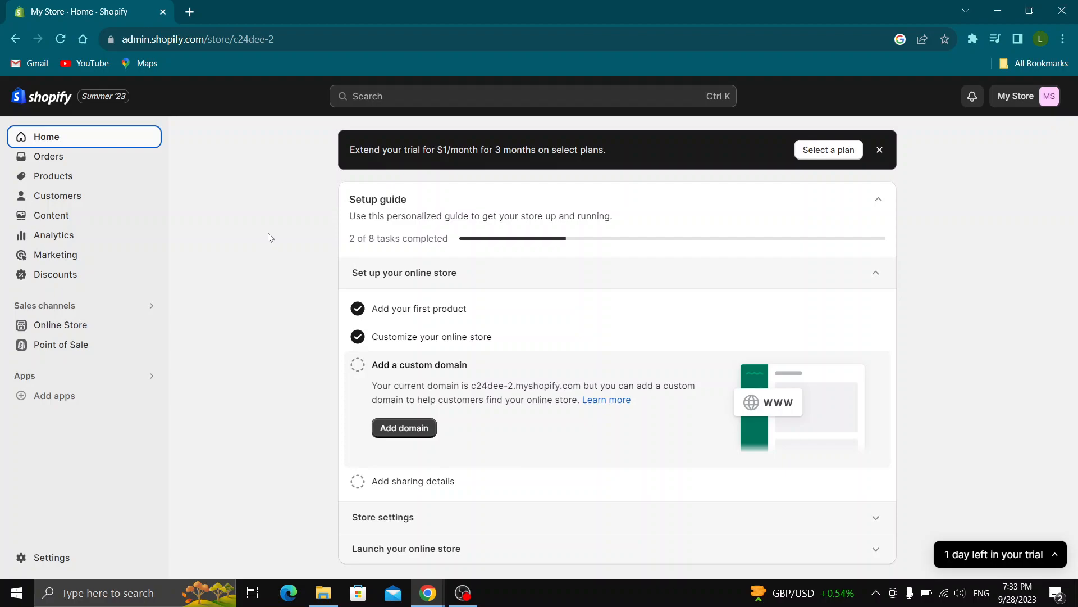
pyautogui.moveTo(282, 247)
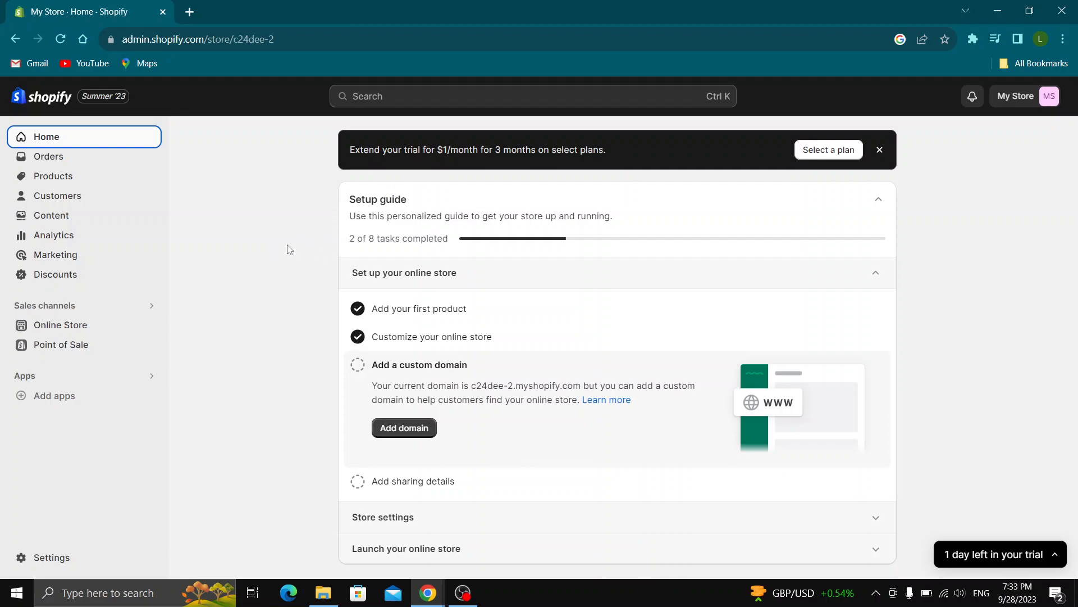
pyautogui.moveTo(272, 238)
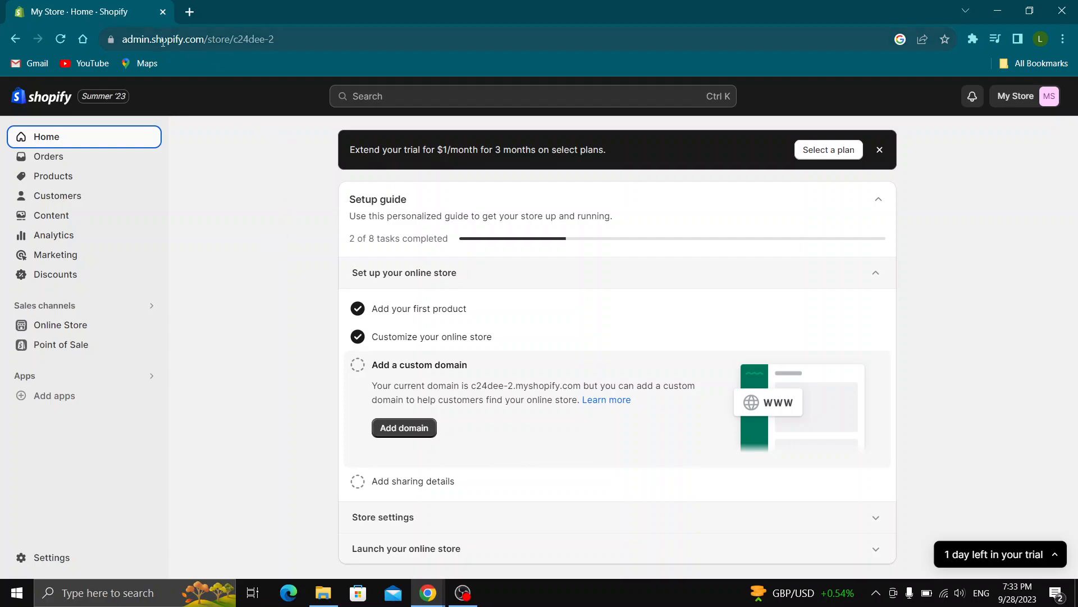
pyautogui.moveTo(383, 19)
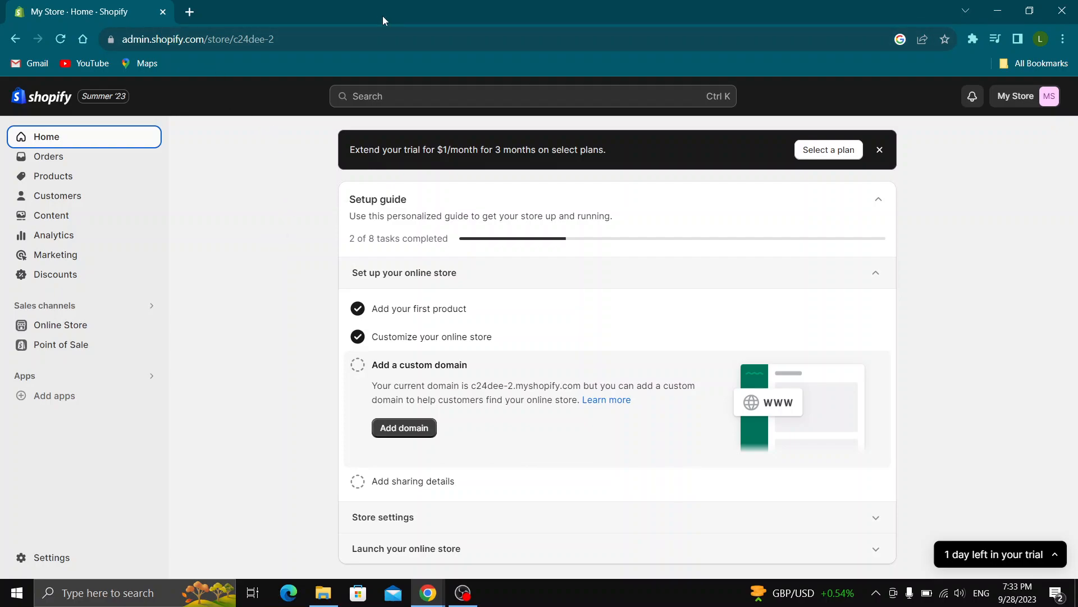
pyautogui.moveTo(410, 5)
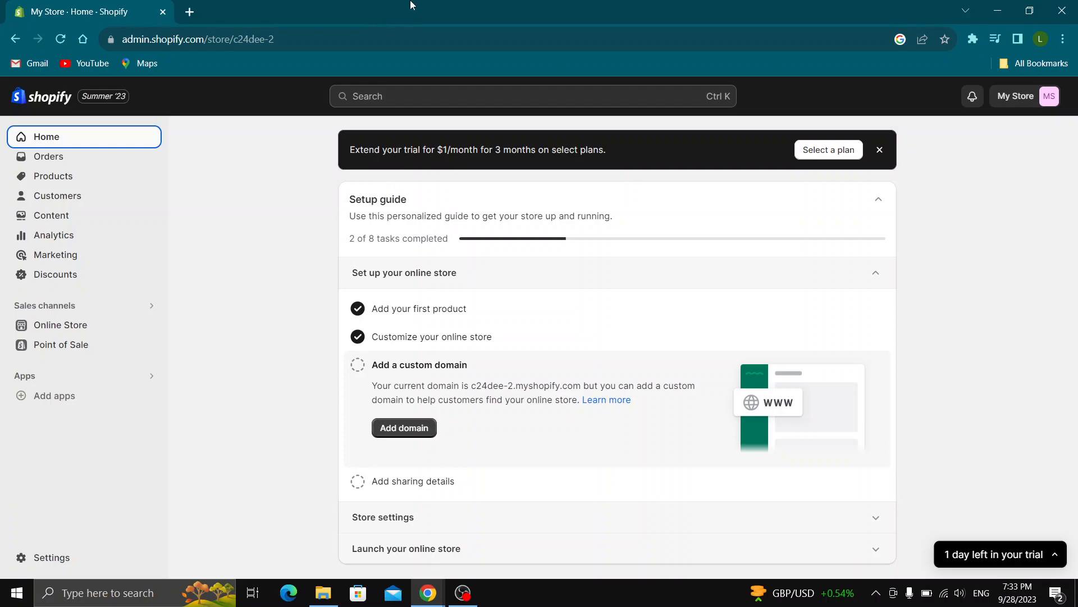
pyautogui.moveTo(626, 170)
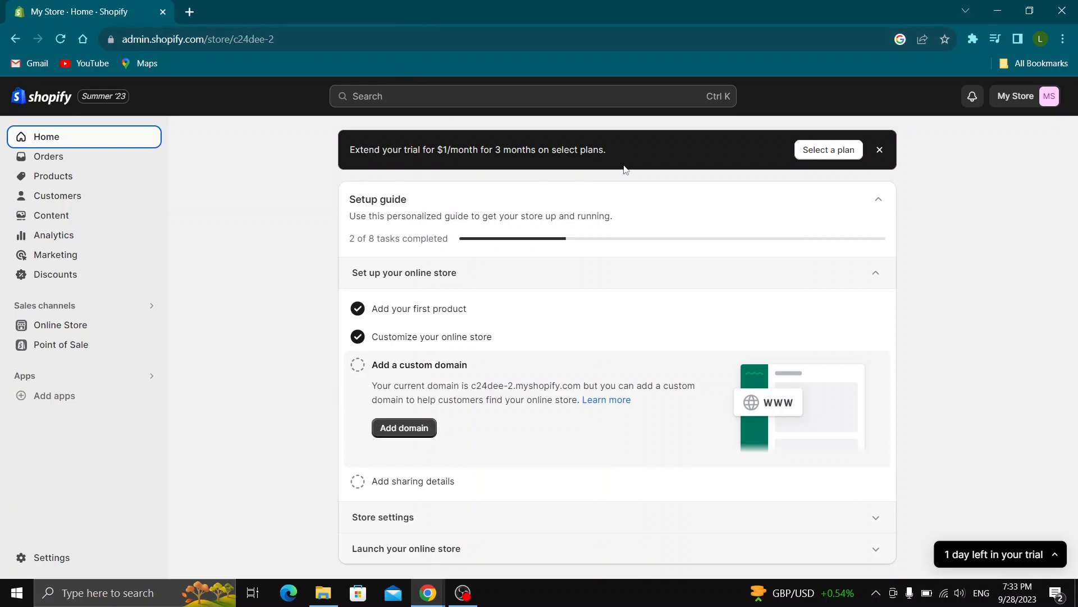
pyautogui.moveTo(247, 185)
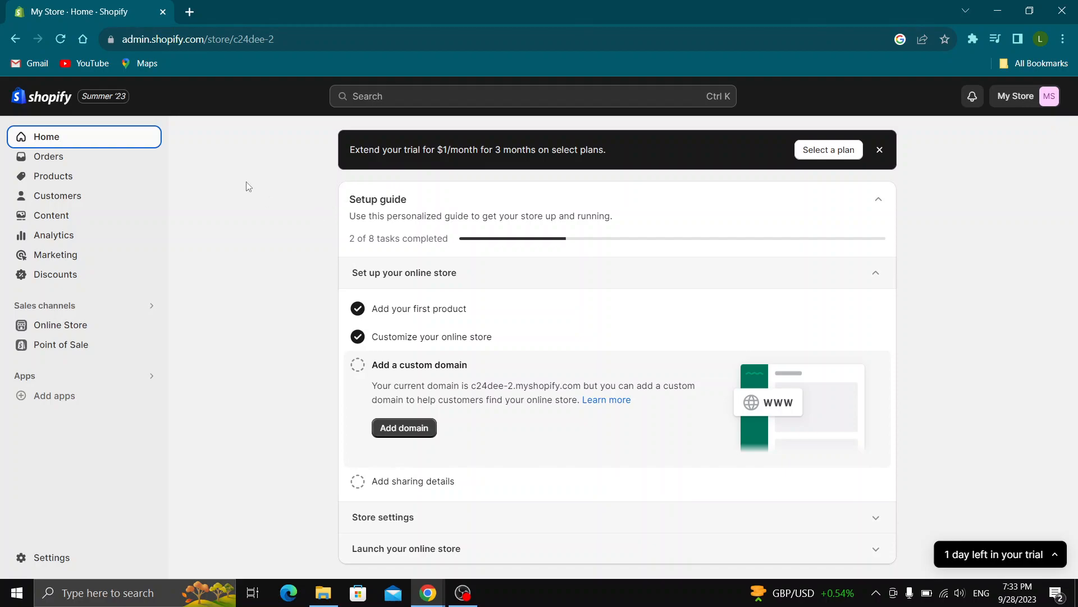
pyautogui.moveTo(236, 169)
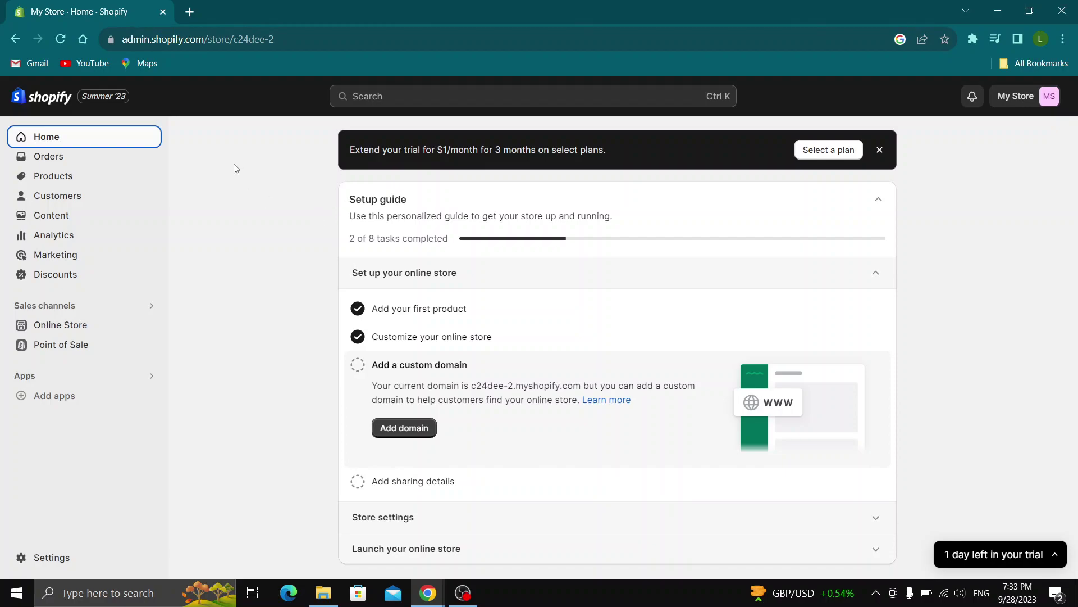
pyautogui.moveTo(99, 137)
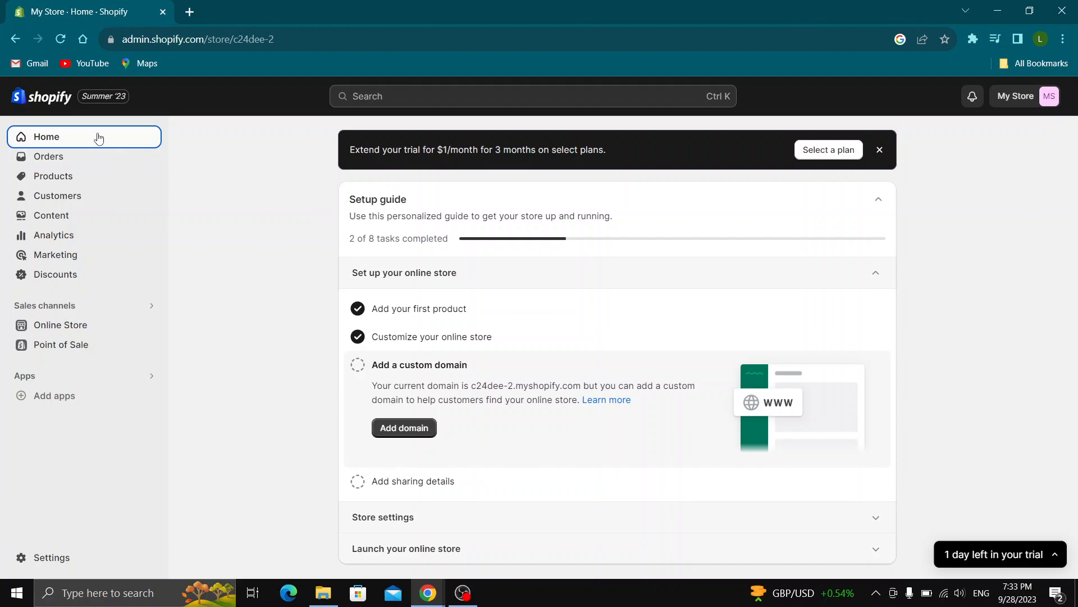
pyautogui.moveTo(88, 181)
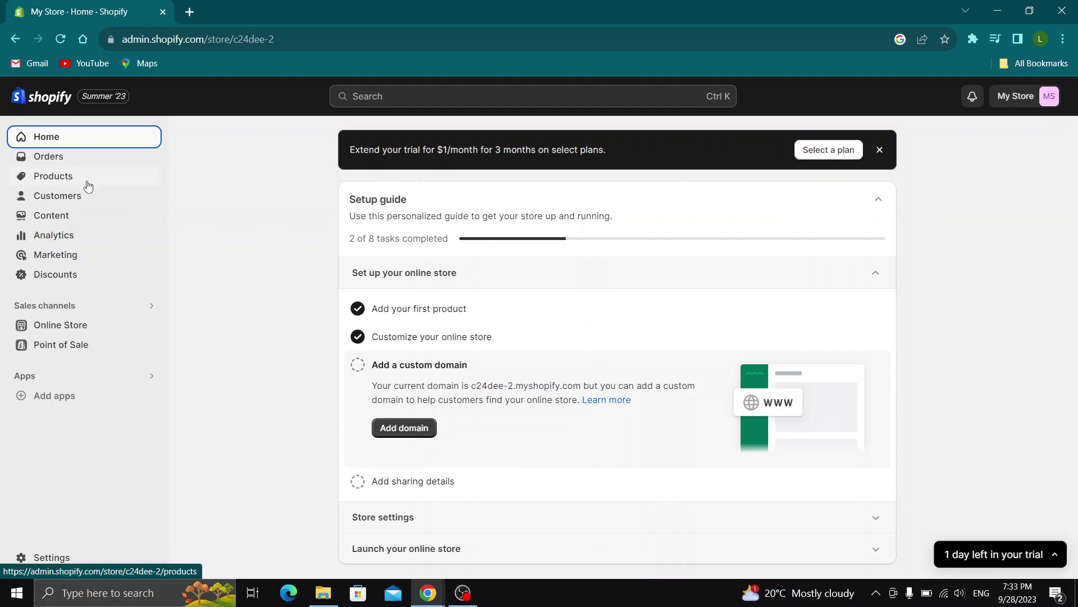
pyautogui.moveTo(128, 247)
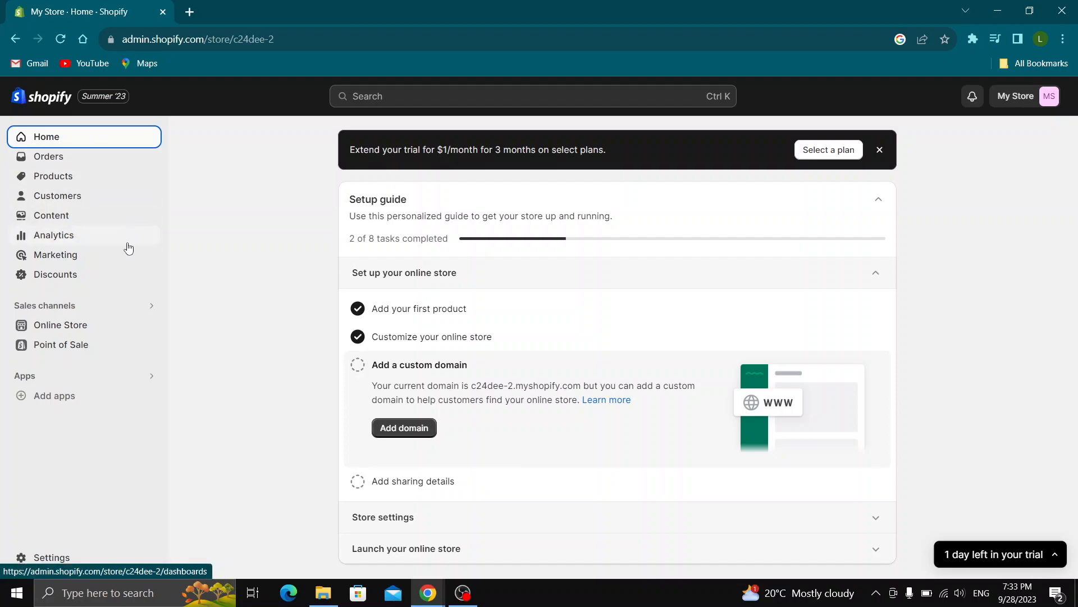
pyautogui.moveTo(61, 239)
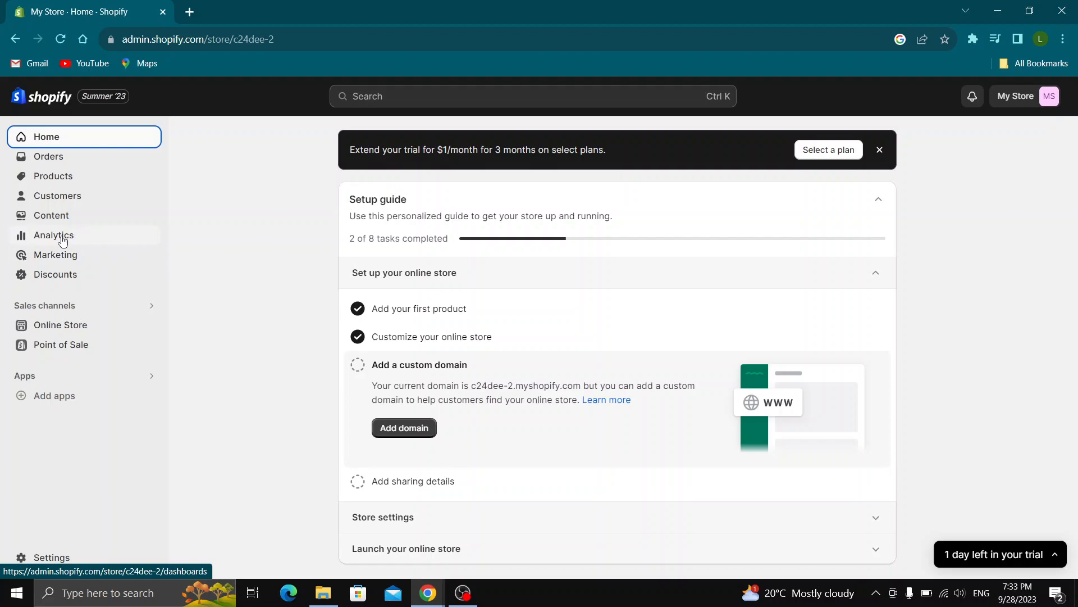
pyautogui.moveTo(88, 195)
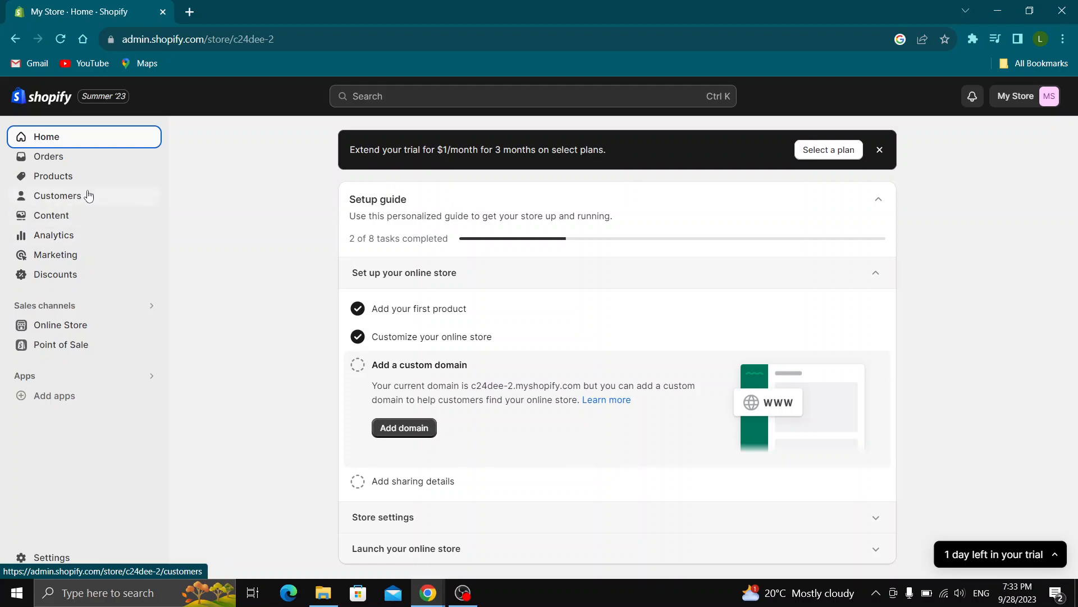
pyautogui.moveTo(146, 230)
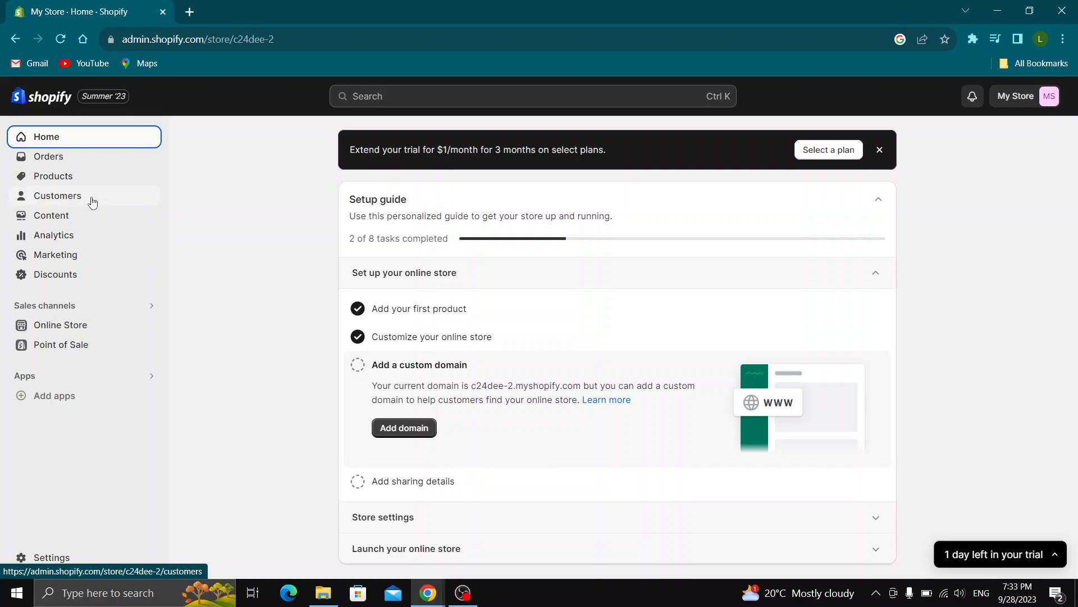
pyautogui.click(57, 195)
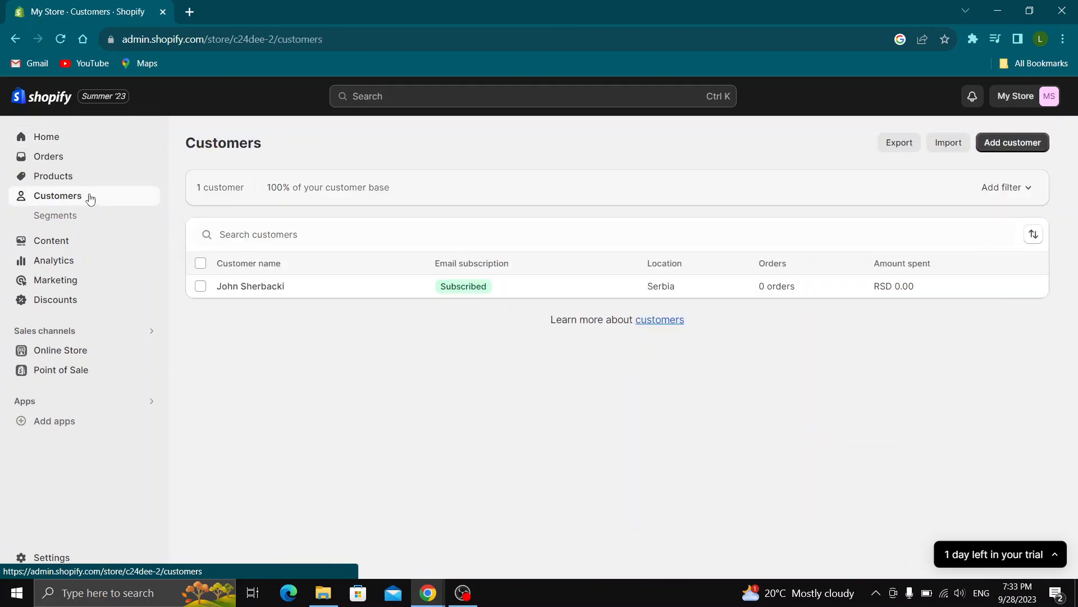
pyautogui.moveTo(357, 352)
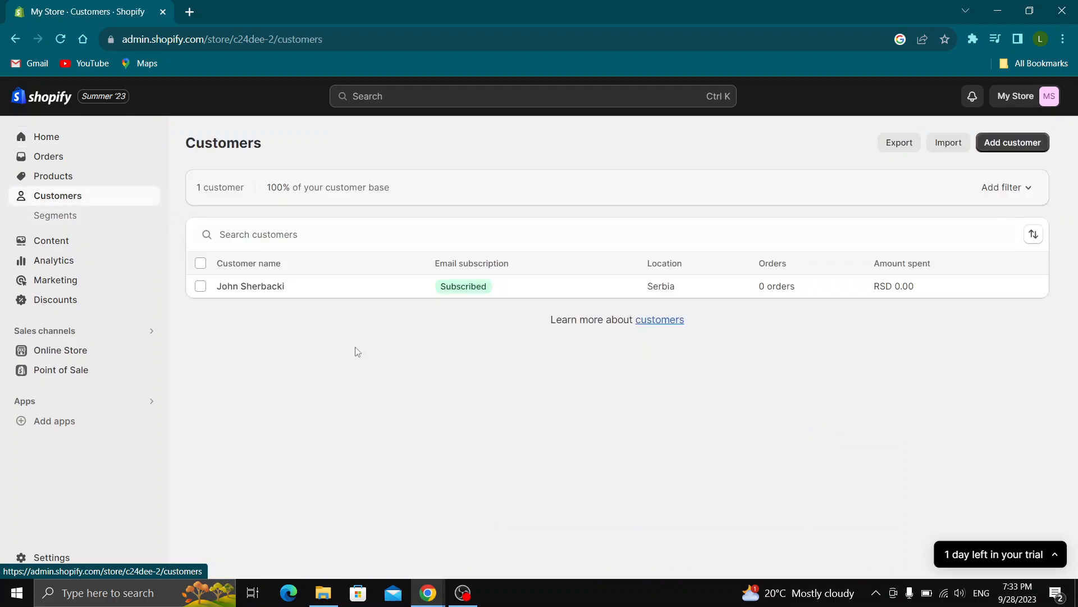
pyautogui.moveTo(414, 281)
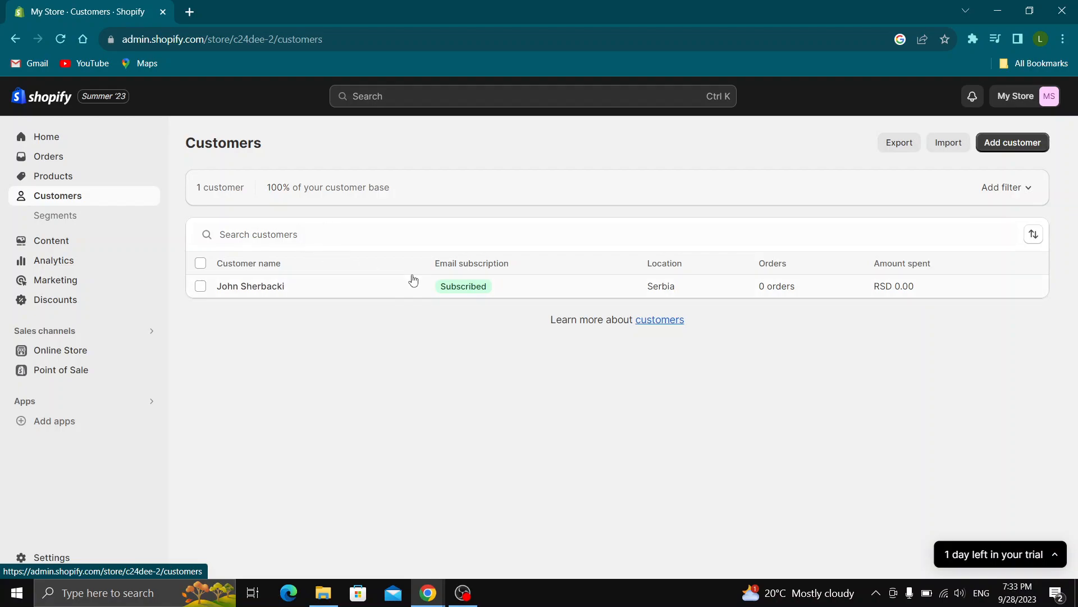
pyautogui.moveTo(948, 143)
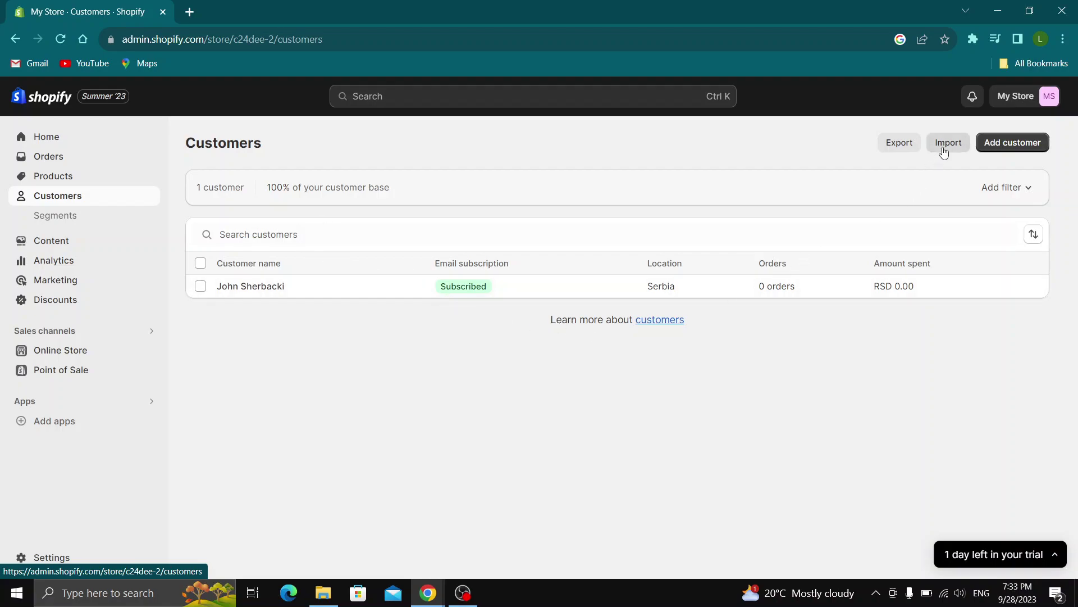
pyautogui.moveTo(1012, 142)
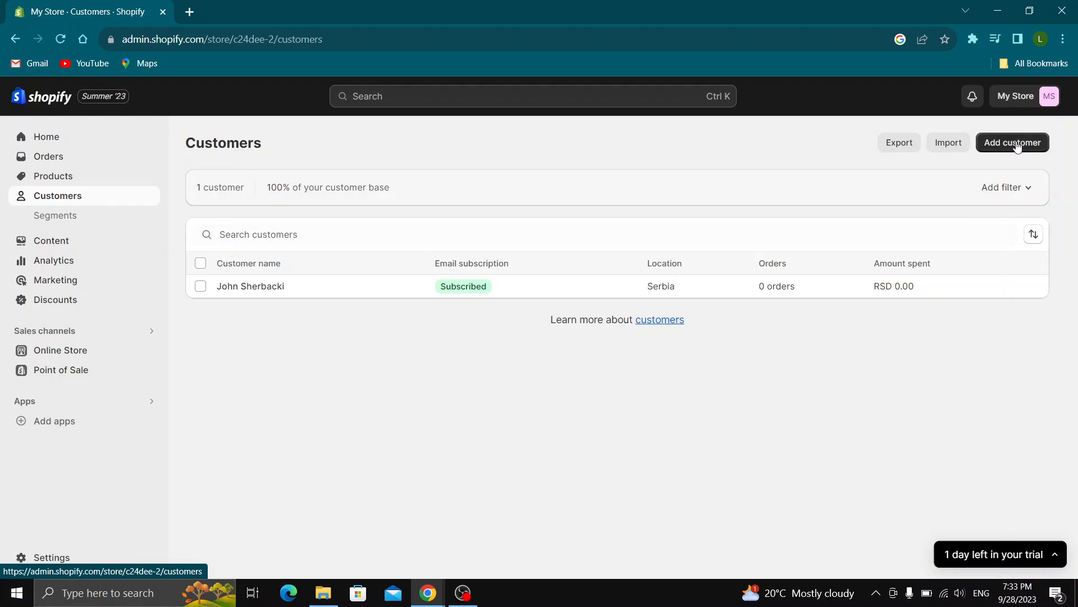
pyautogui.moveTo(595, 216)
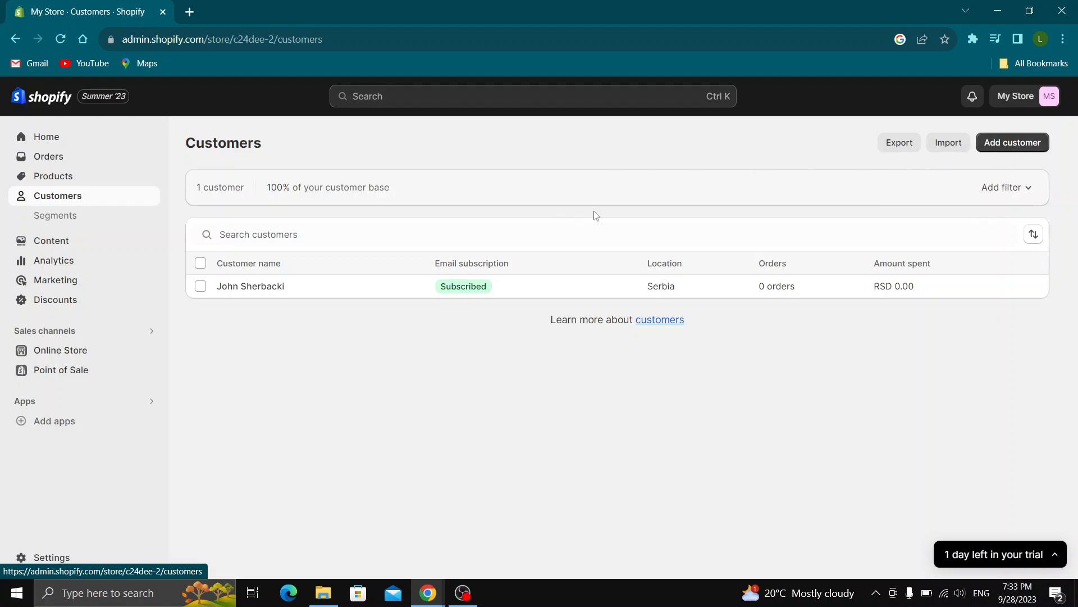
pyautogui.moveTo(314, 318)
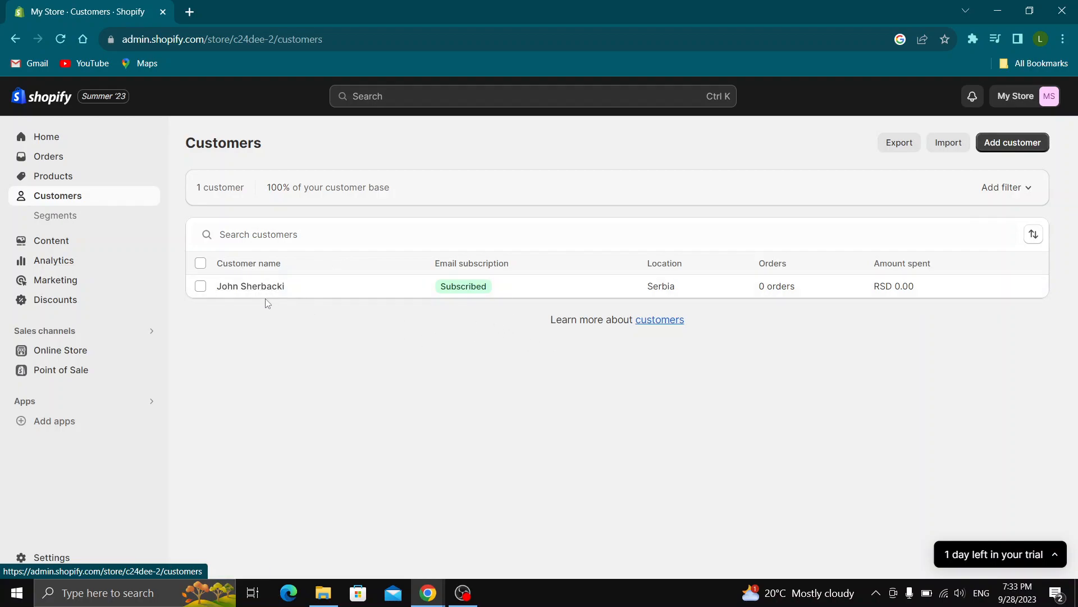
pyautogui.click(200, 285)
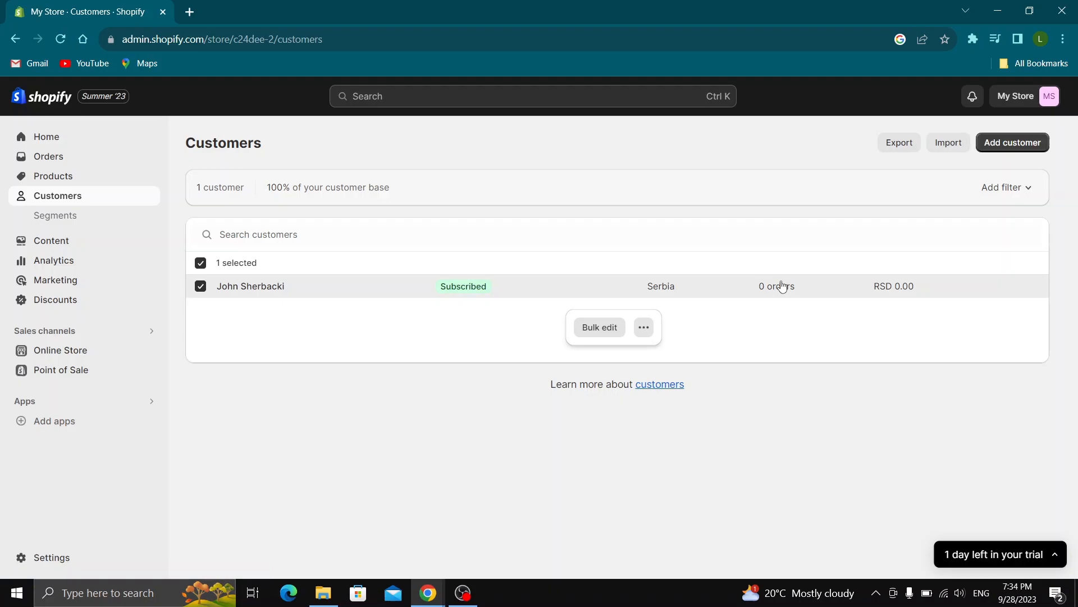
pyautogui.click(643, 327)
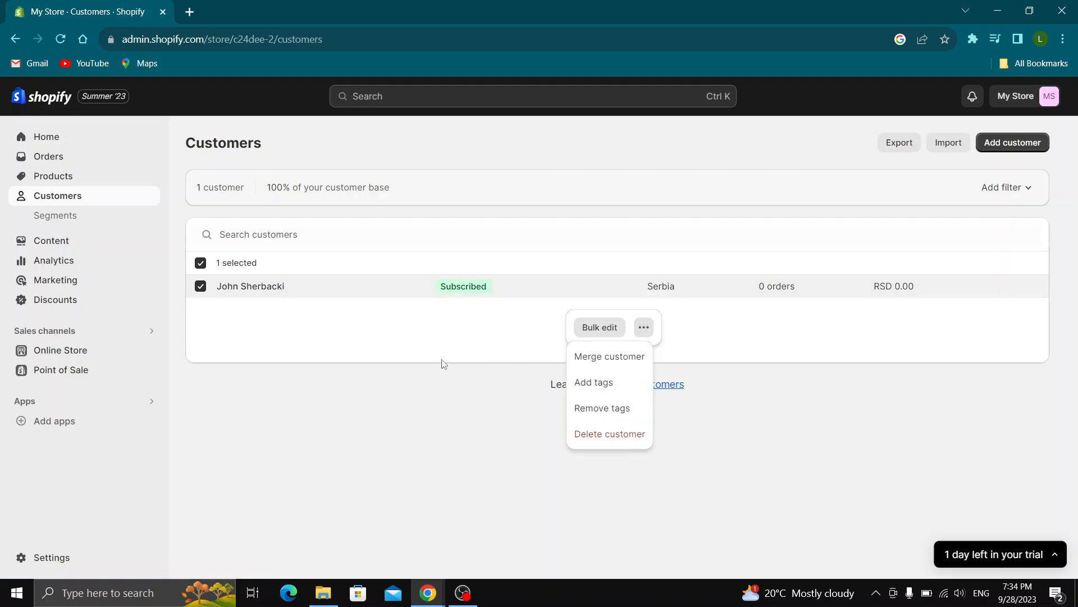
pyautogui.click(249, 286)
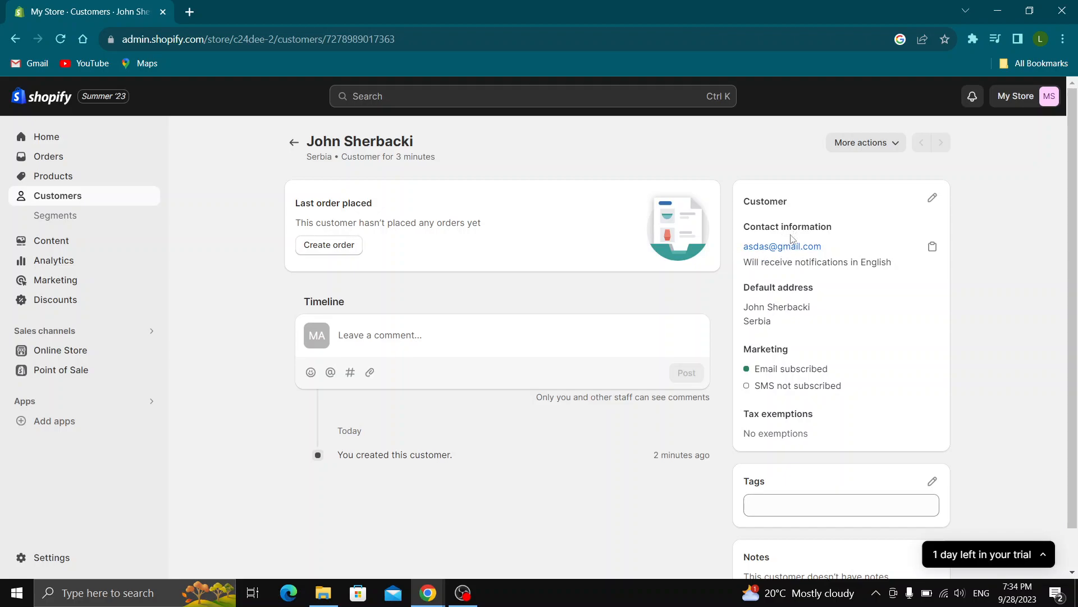
pyautogui.moveTo(729, 192)
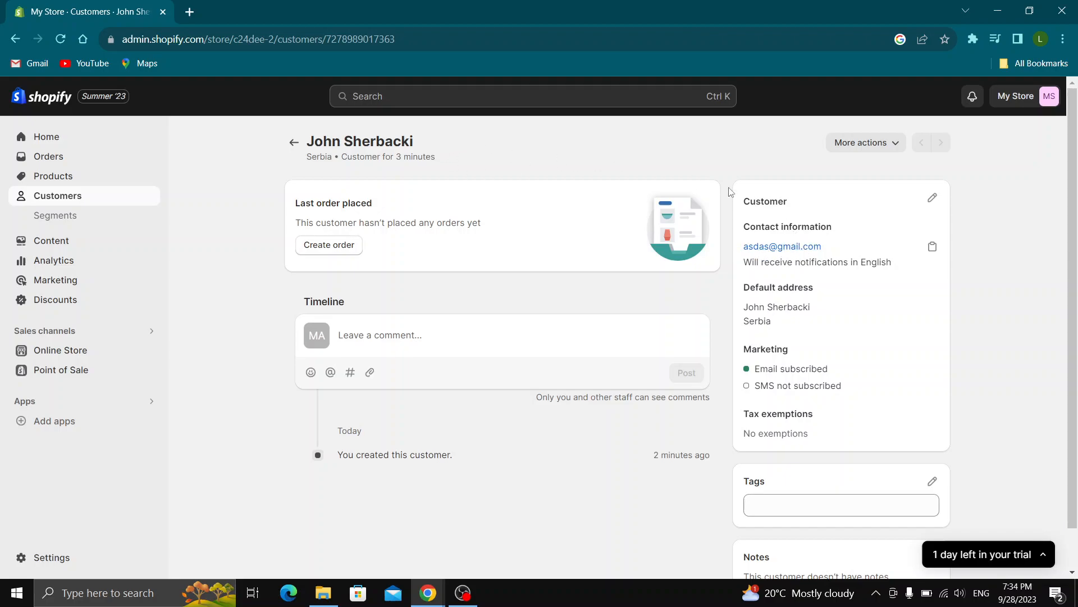
pyautogui.moveTo(863, 272)
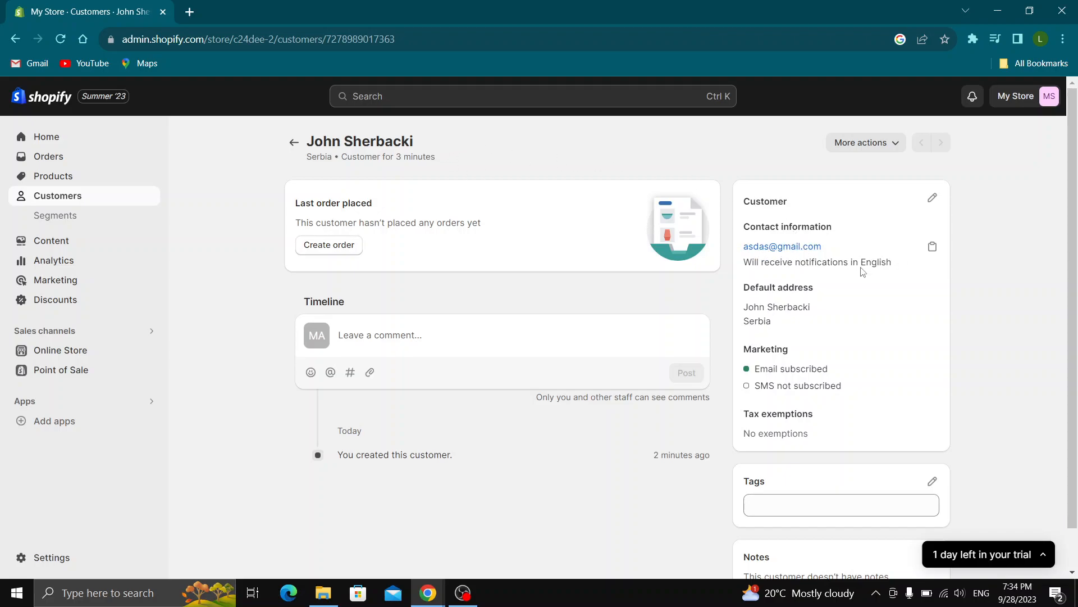
pyautogui.moveTo(782, 246)
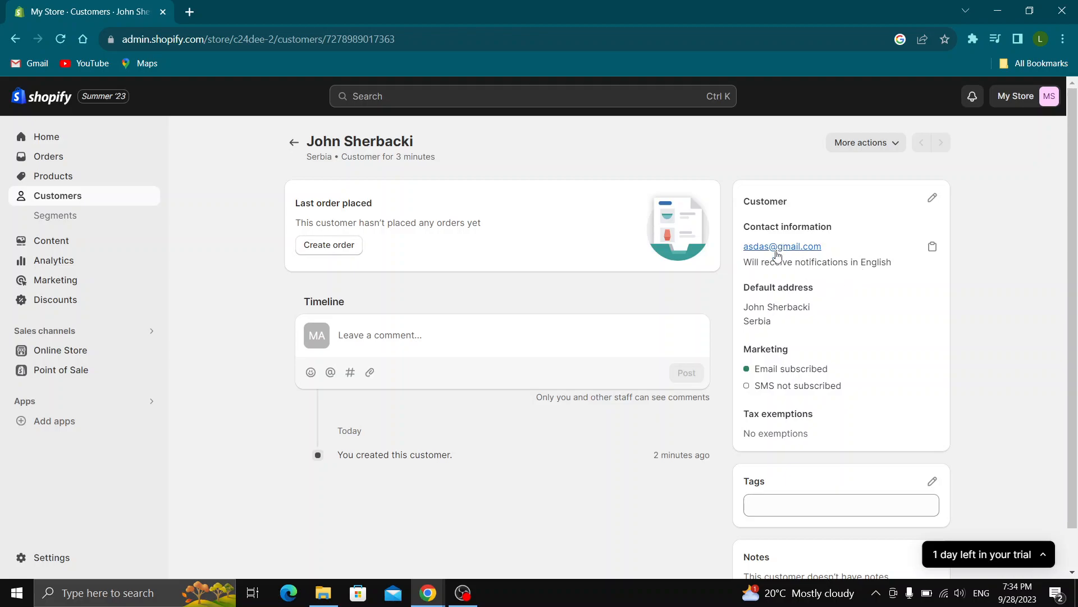
pyautogui.click(782, 246)
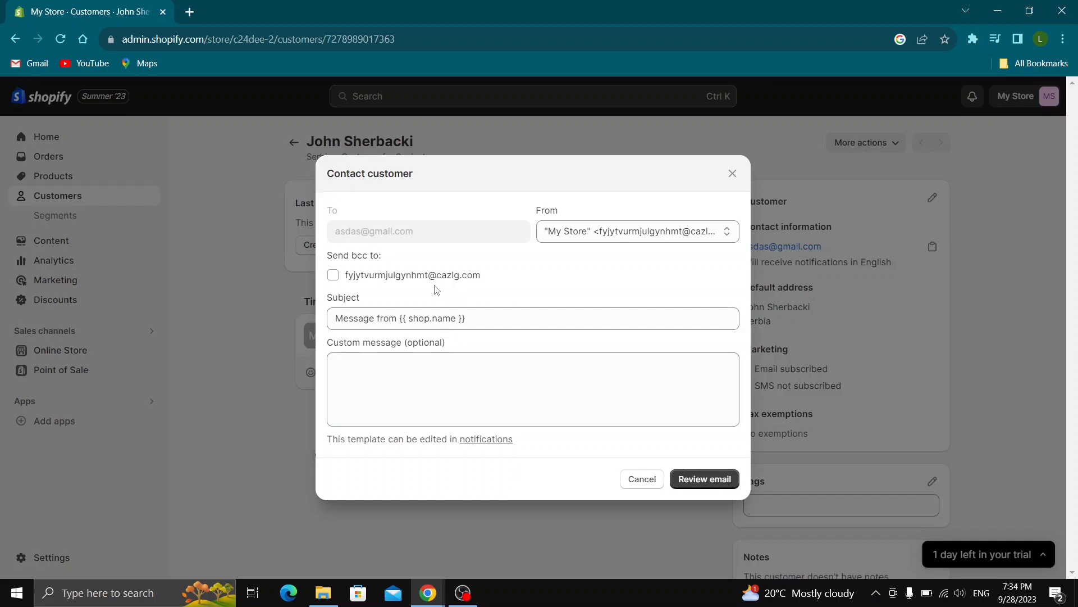
# Enter 'Shirt' as the custom message and review the email
pyautogui.click(453, 318)
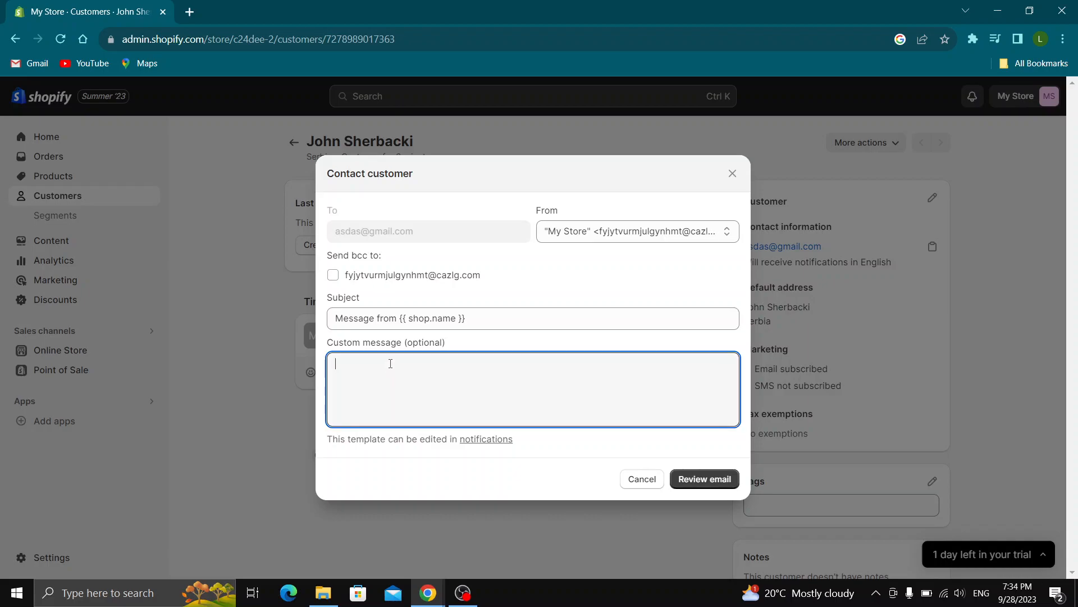
pyautogui.write('Shirt')
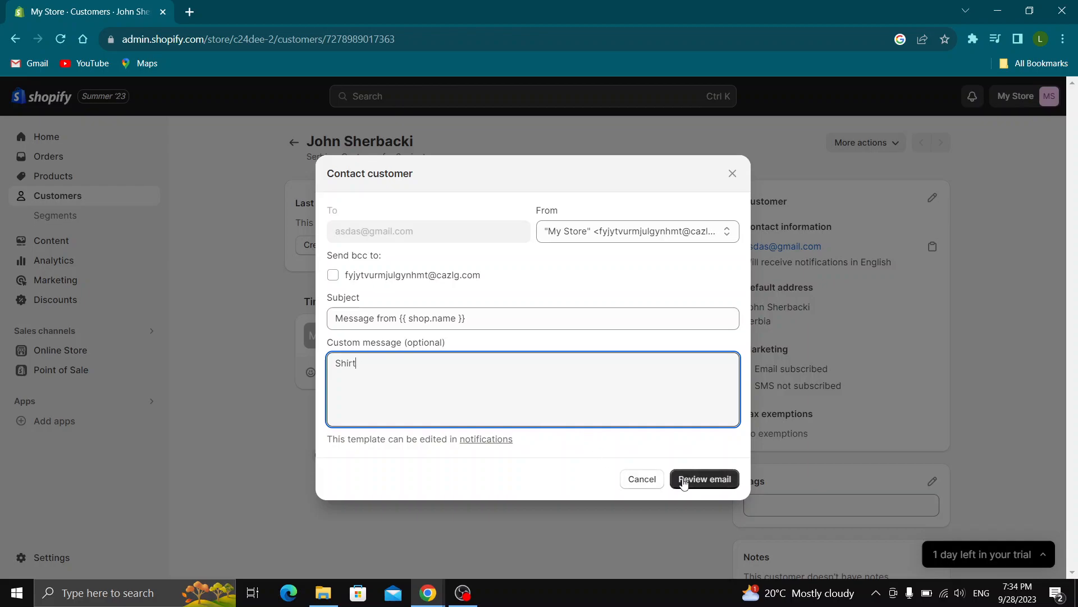
pyautogui.click(703, 478)
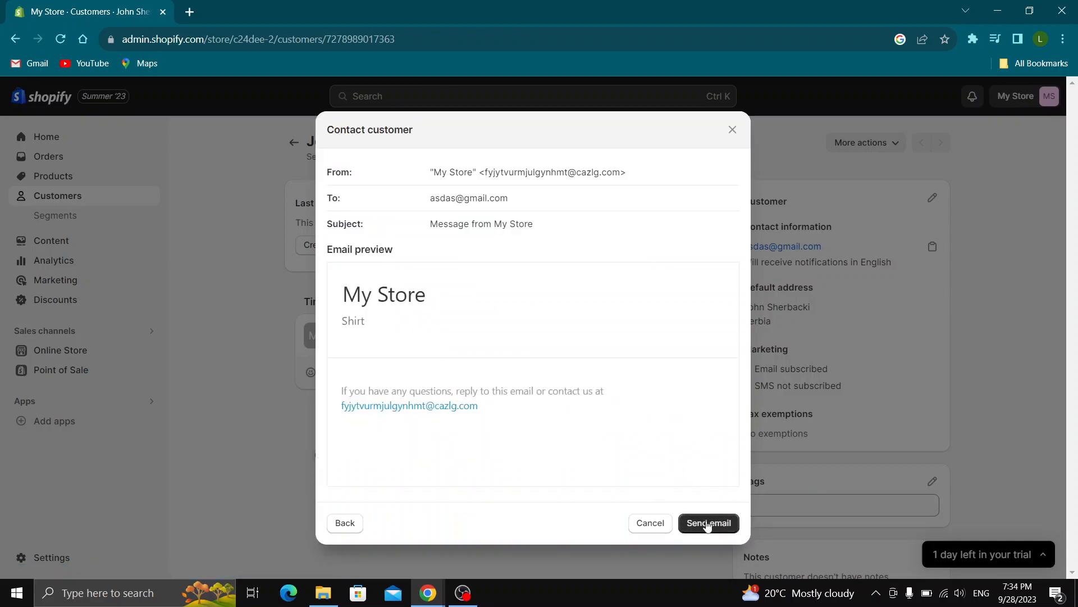
# Send the email, dismiss the sent confirmation, and return to Home
pyautogui.click(707, 522)
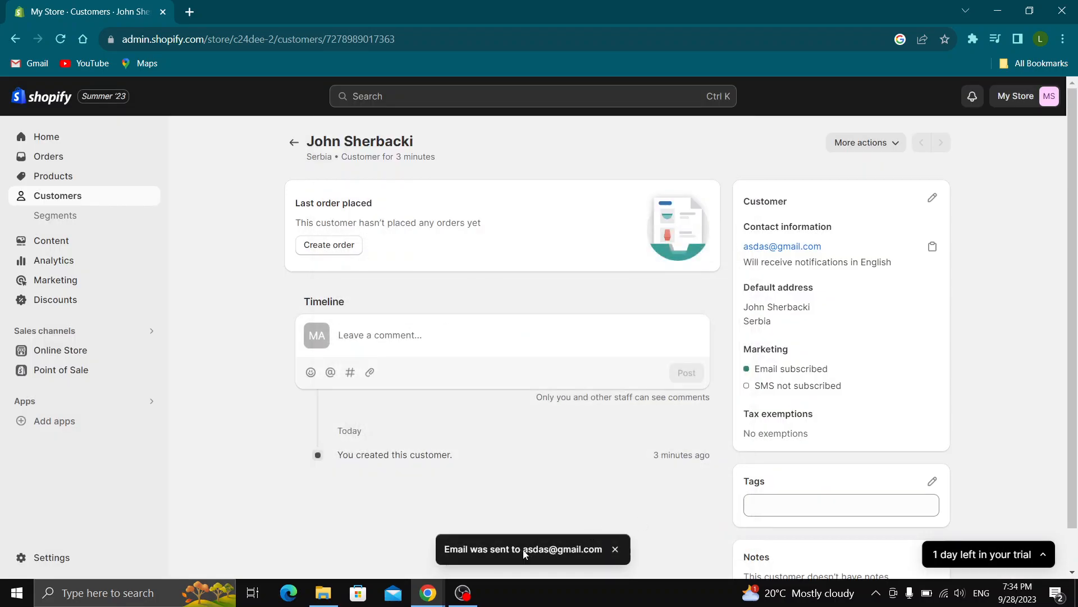
pyautogui.moveTo(558, 550)
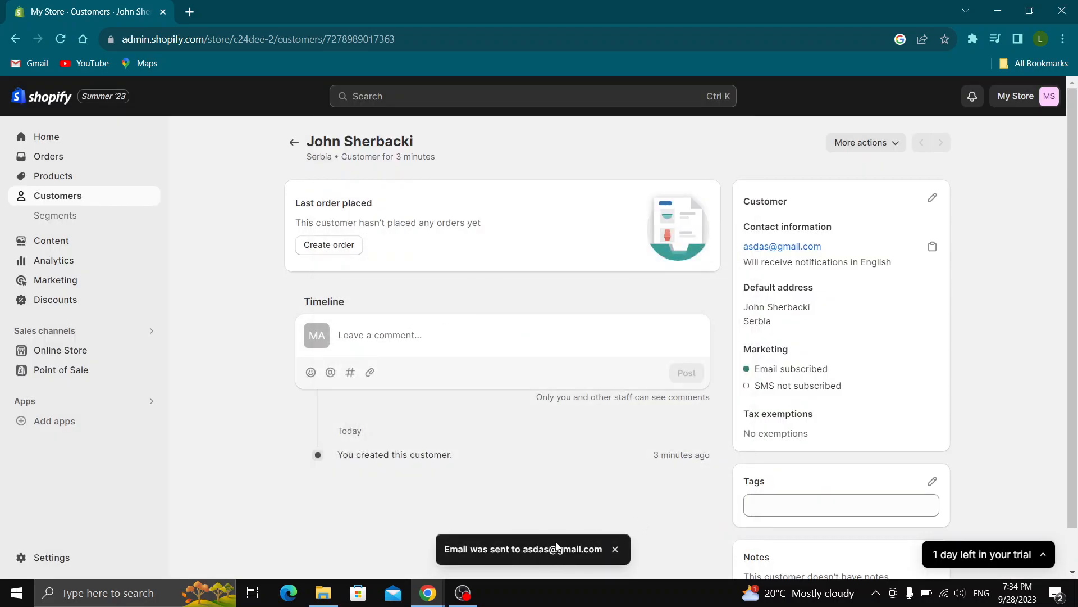
pyautogui.click(614, 549)
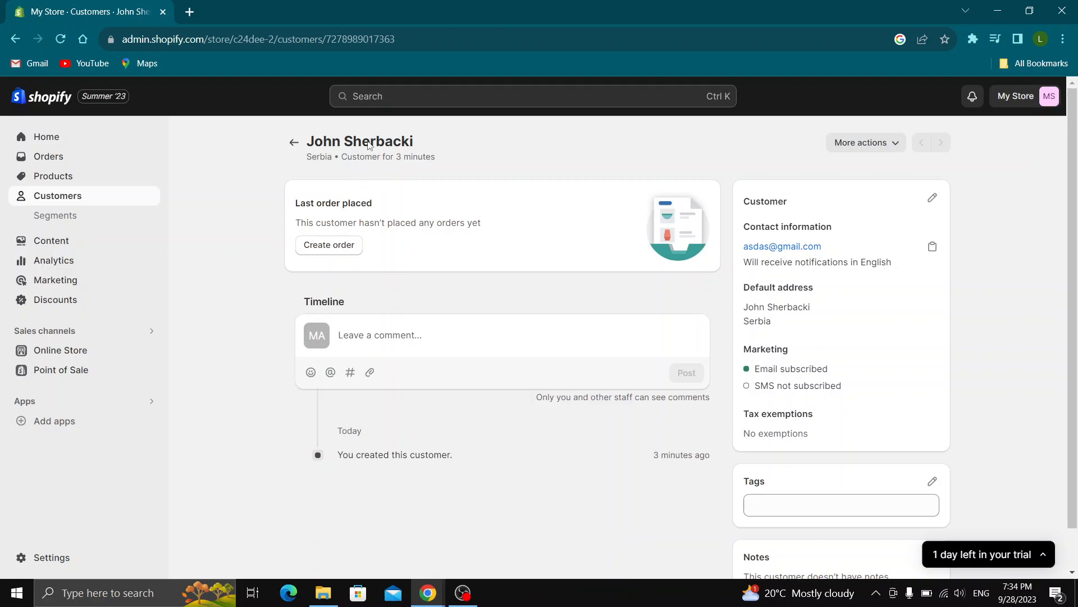
pyautogui.click(46, 135)
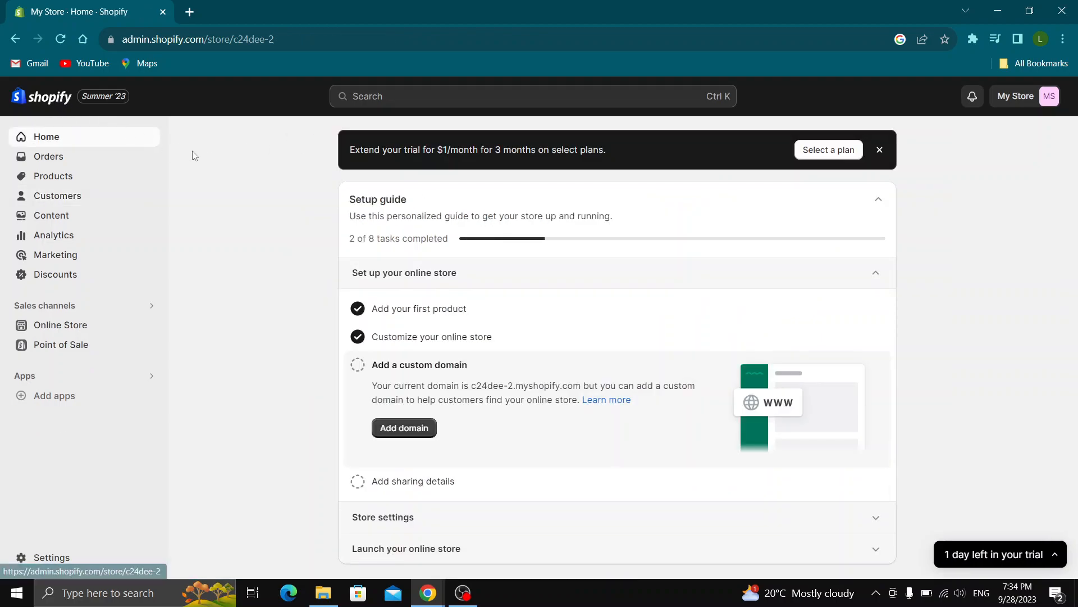
pyautogui.moveTo(198, 159)
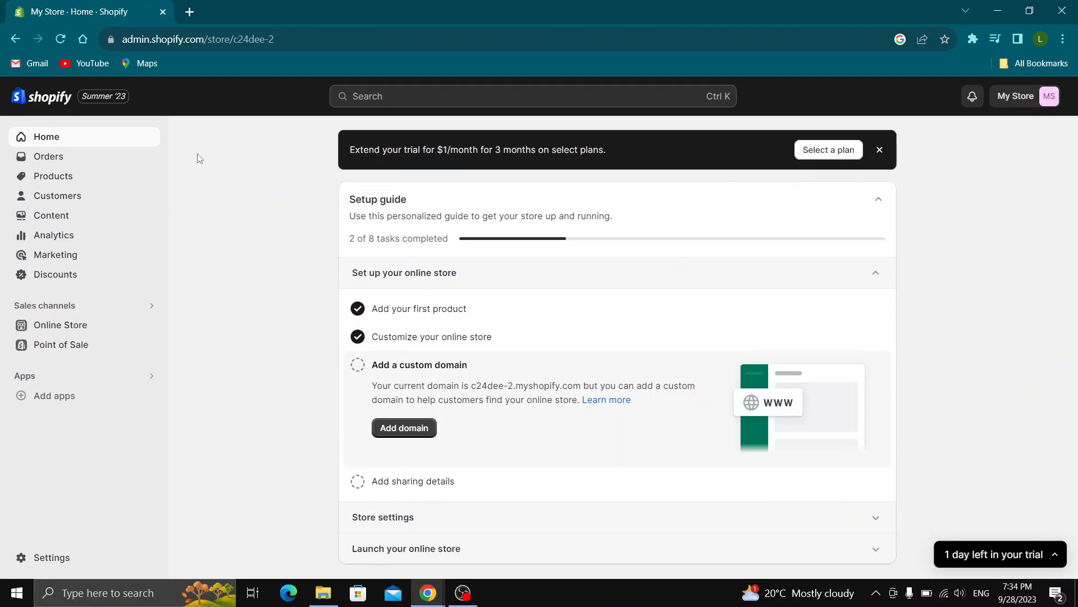